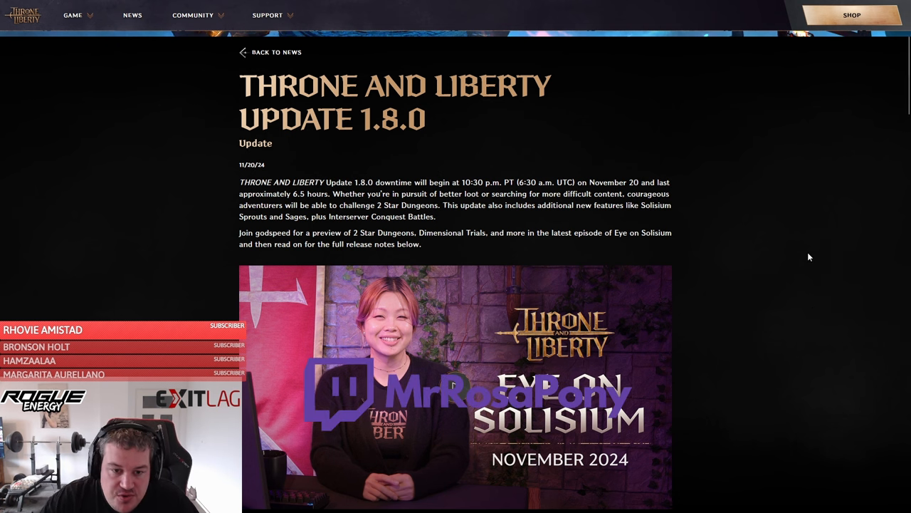
Step: Scroll past the intro video down to the 2 Star Dungeons section
scroll("down", 3)
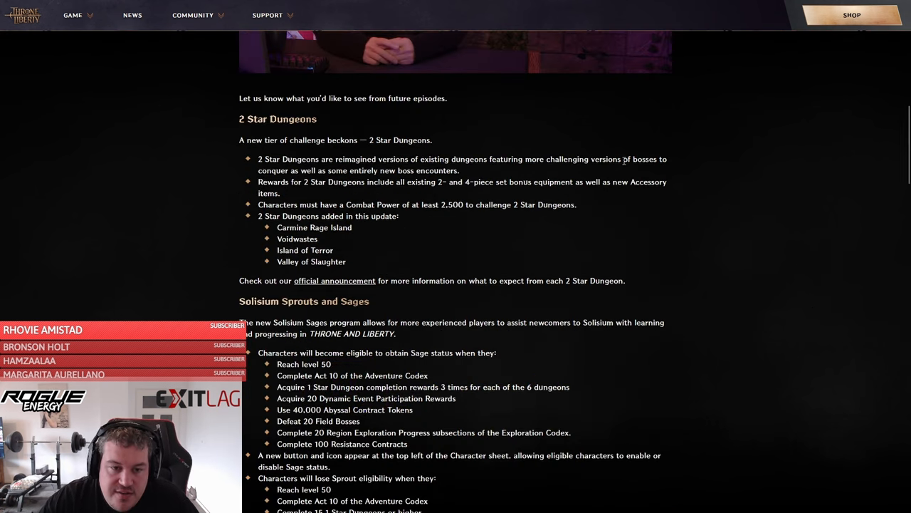
mouse_move(439, 247)
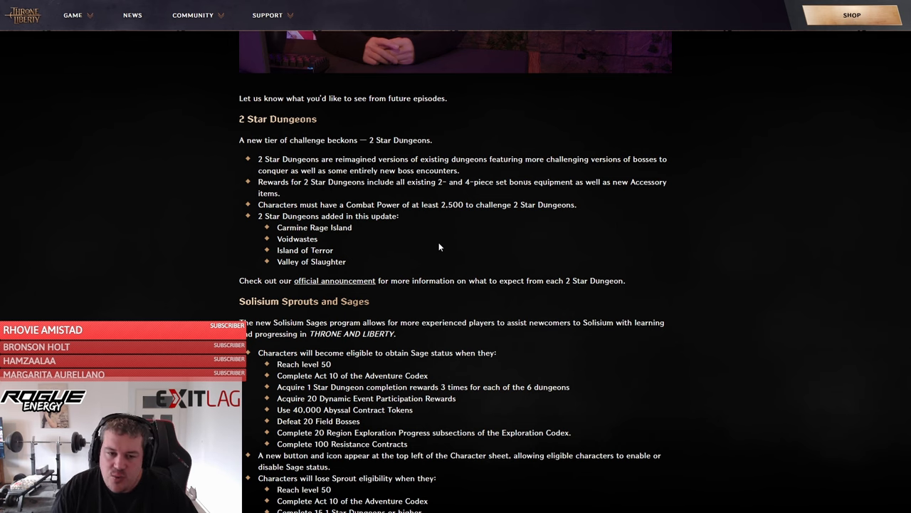
Step: Scroll to Solisium Sprouts and Sages and highlight the Sage eligibility bullet points
scroll("down", 3)
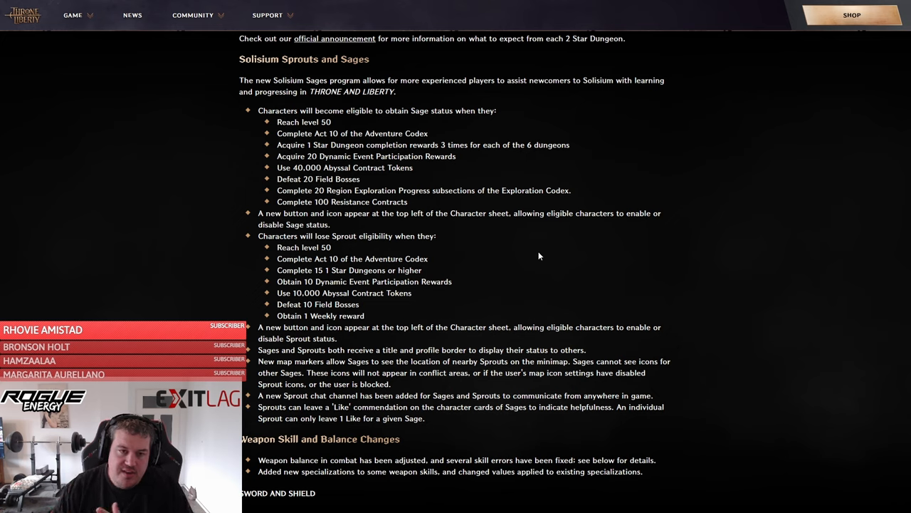
mouse_move(382, 67)
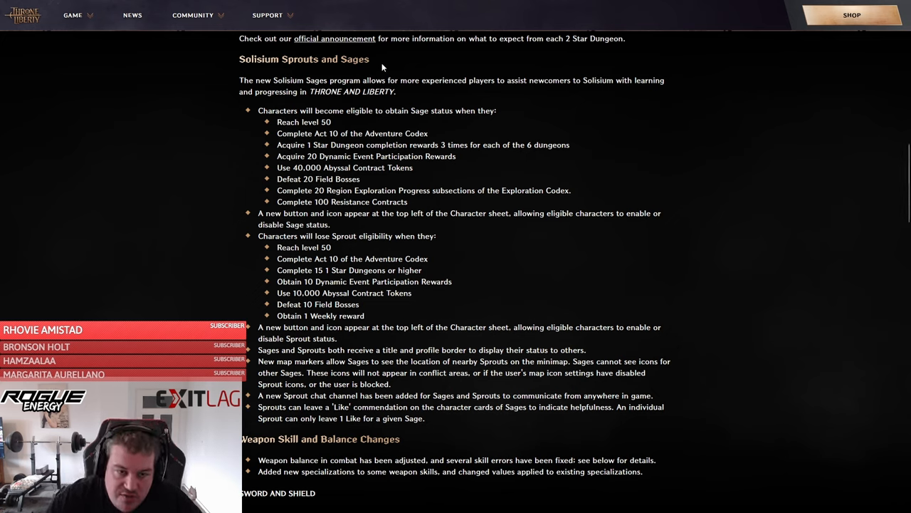
mouse_move(546, 295)
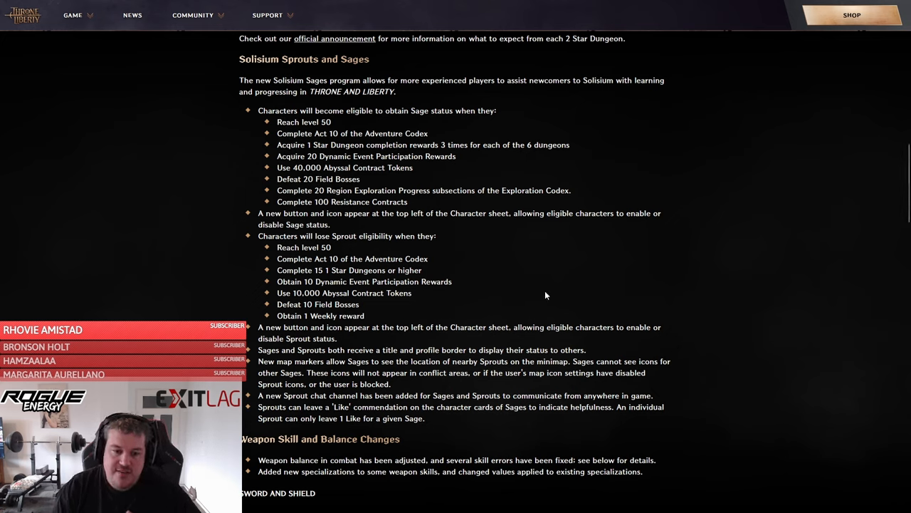
mouse_move(558, 291)
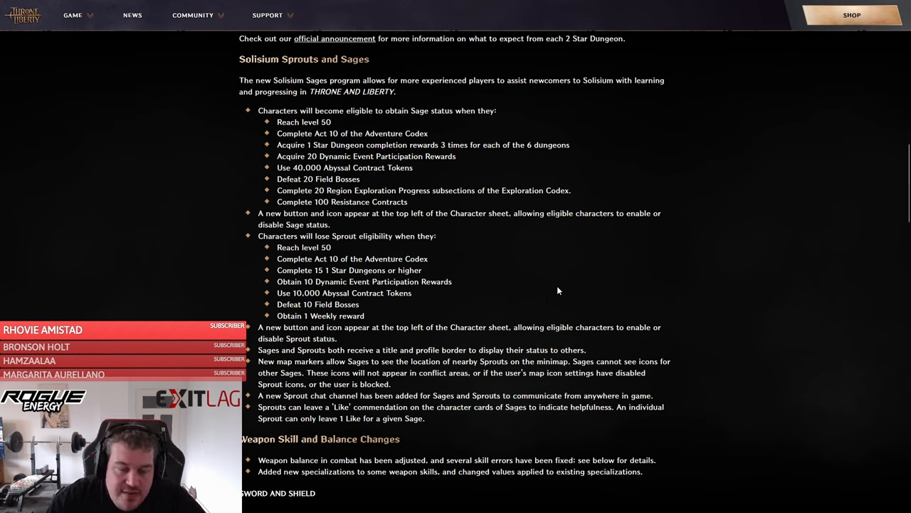
mouse_move(555, 290)
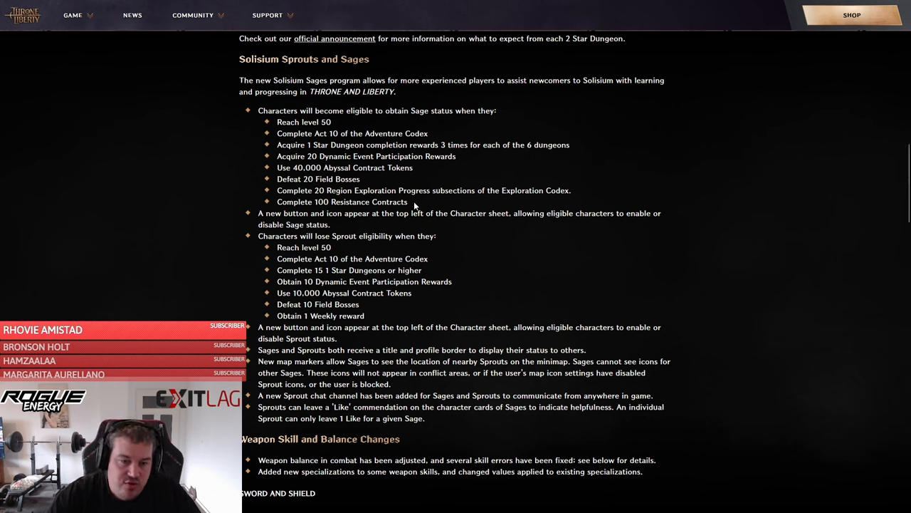
left_click_drag(277, 122, 408, 202)
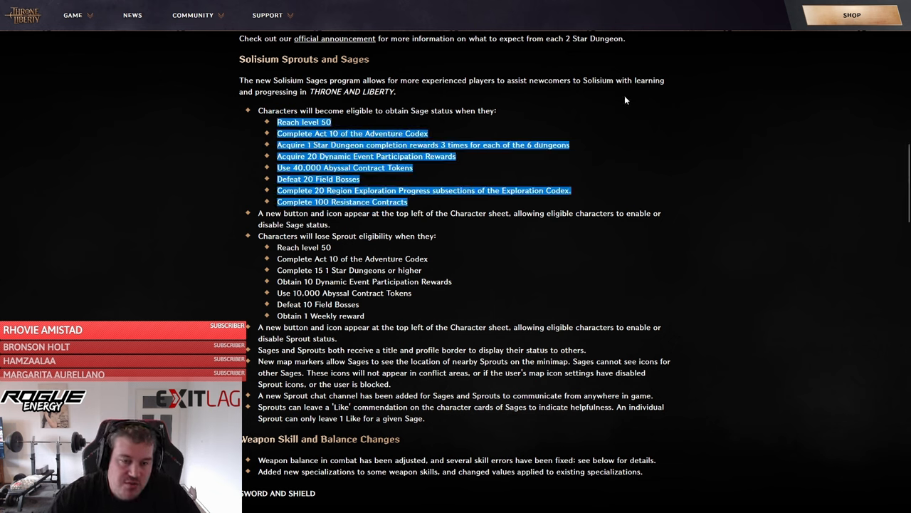
mouse_move(583, 168)
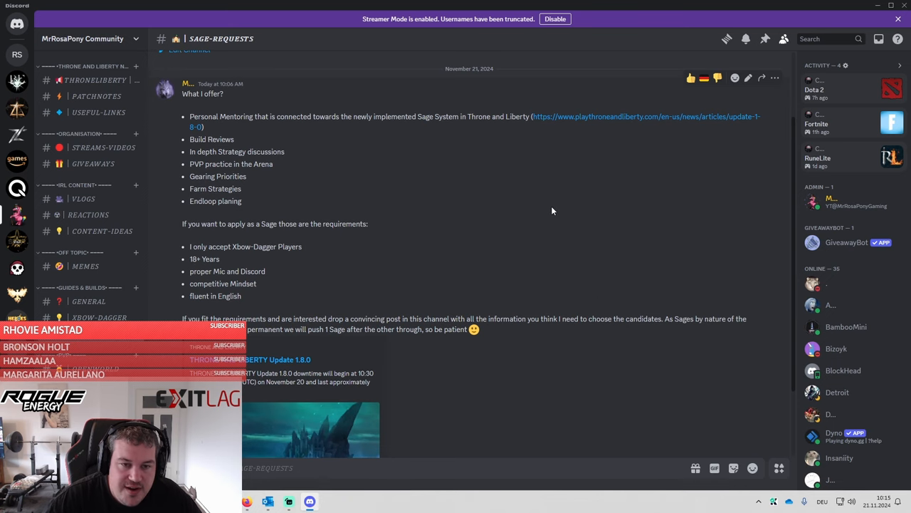
mouse_move(89, 343)
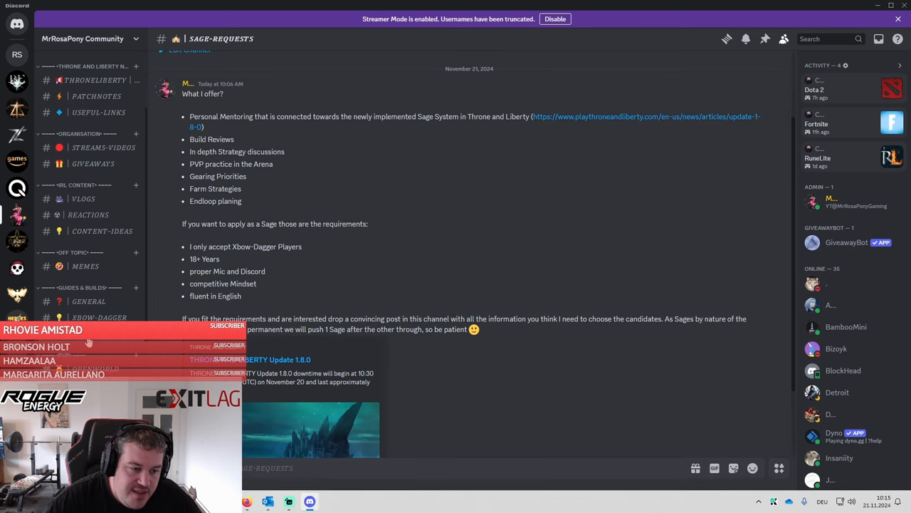
mouse_move(495, 257)
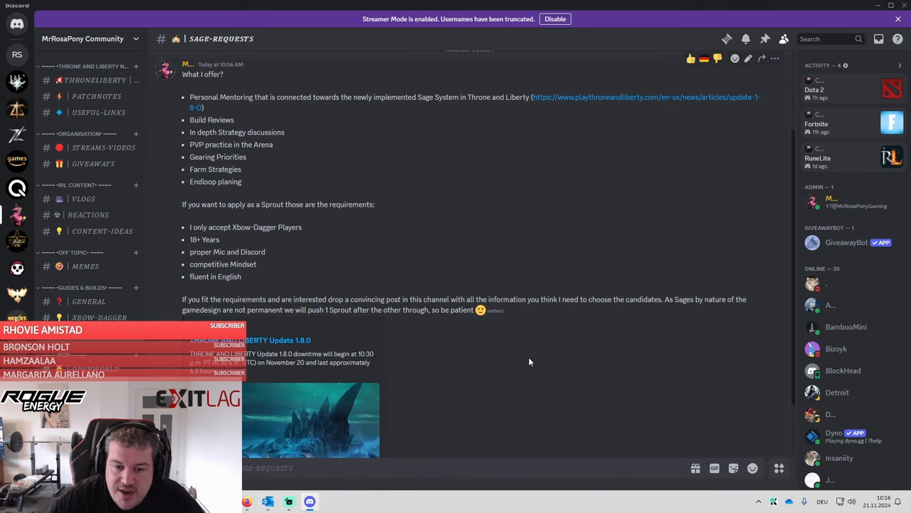
mouse_move(511, 378)
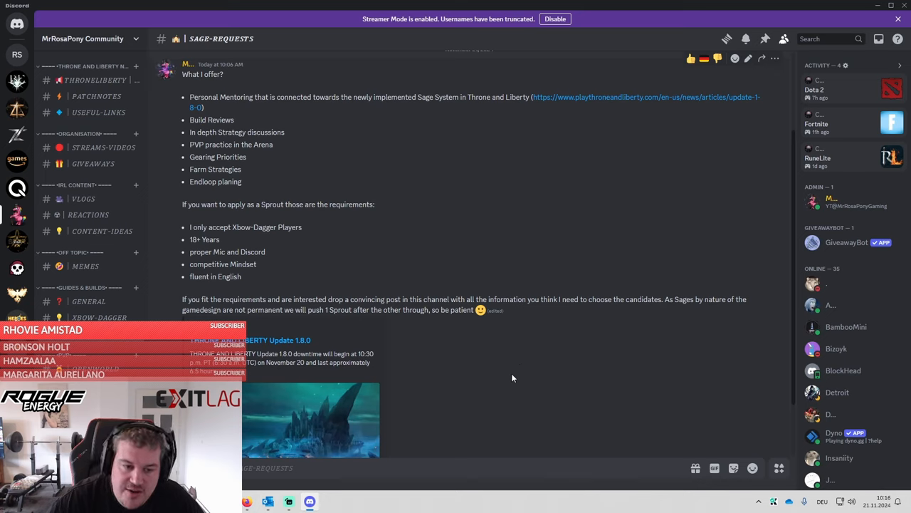
mouse_move(448, 262)
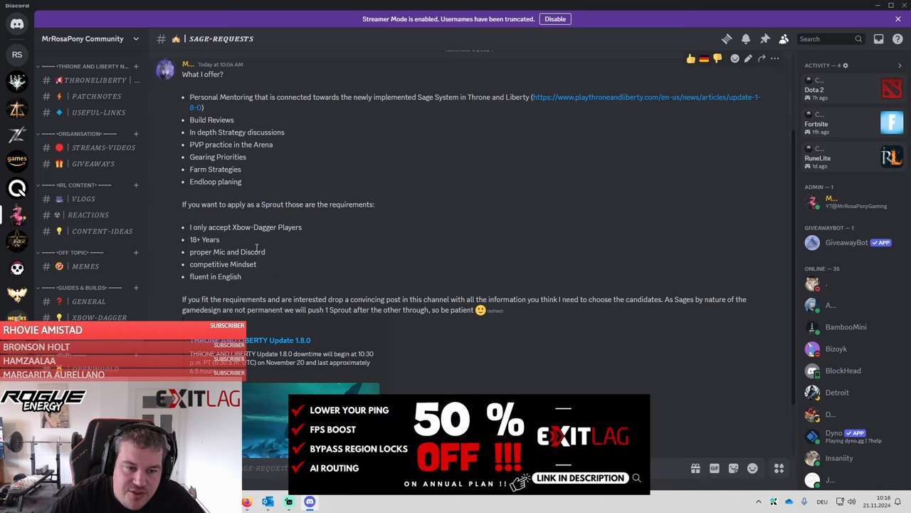
Step: Select 'Xbow-Dagger' in the sage-requests post to emphasise that requirement
double_click(253, 226)
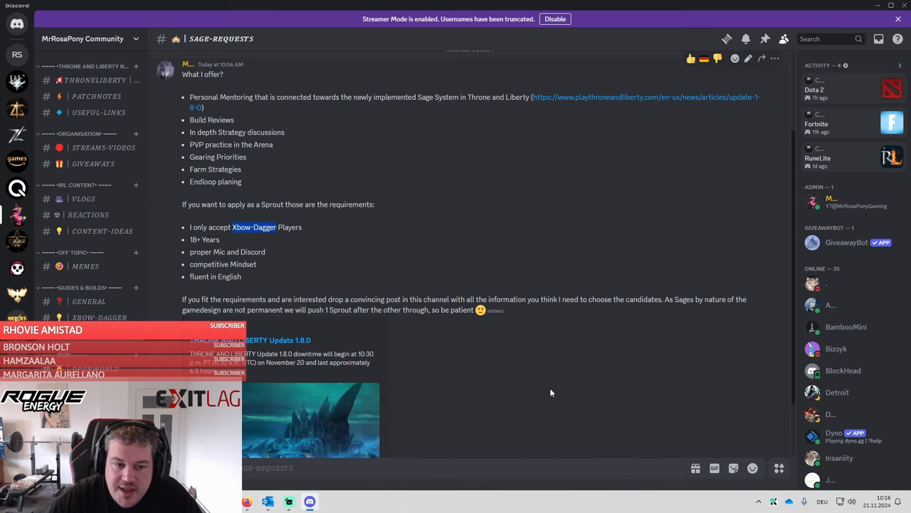
mouse_move(581, 371)
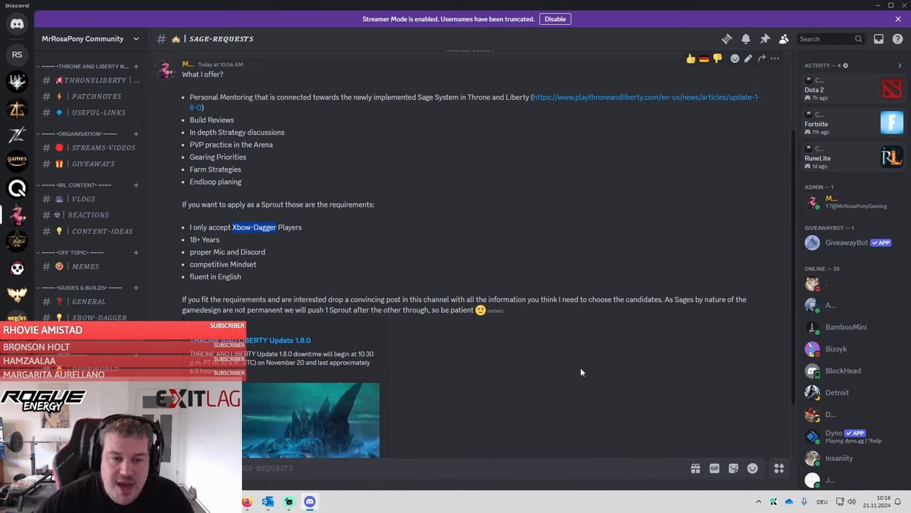
mouse_move(527, 387)
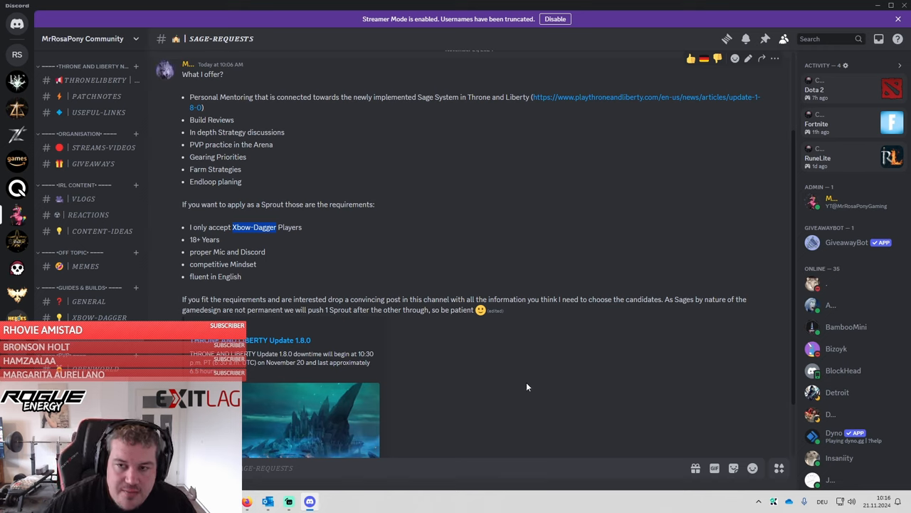
mouse_move(523, 384)
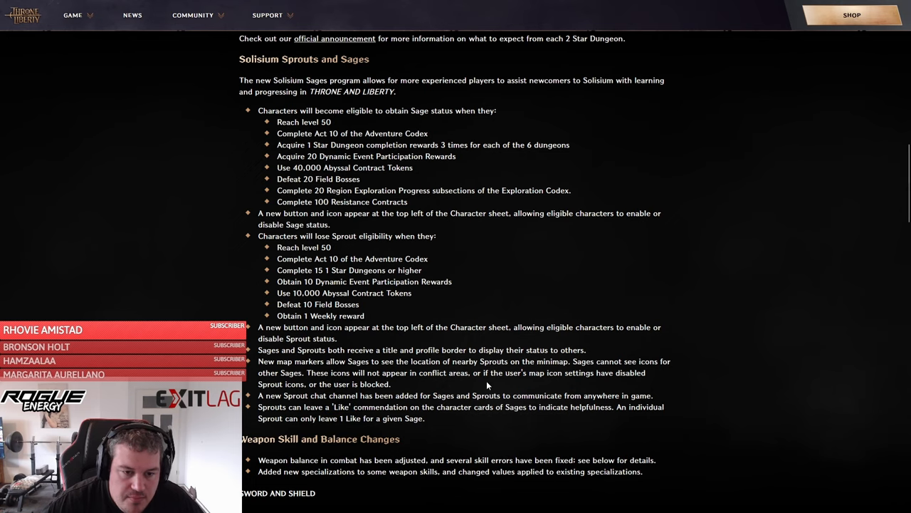
mouse_move(516, 371)
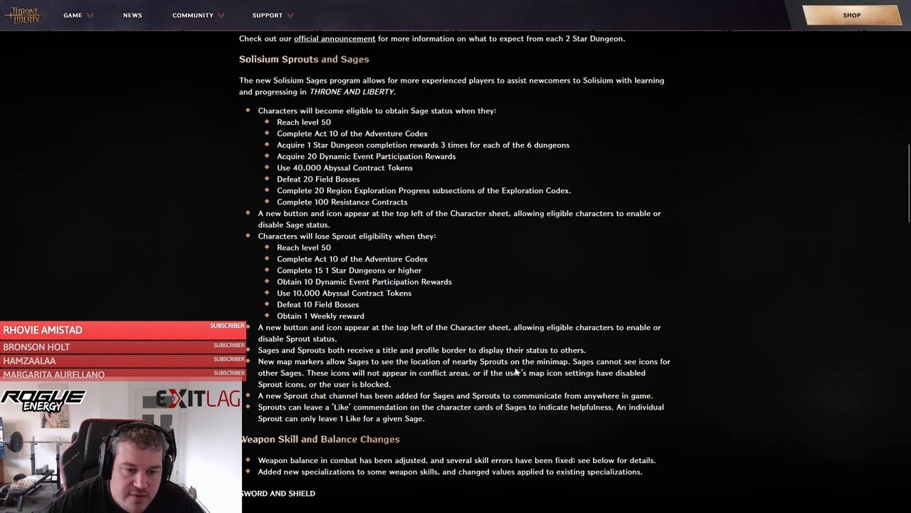
Step: Scroll down through the weapon changes to the LONGBOW Devoted Shield bullet
scroll("down", 3)
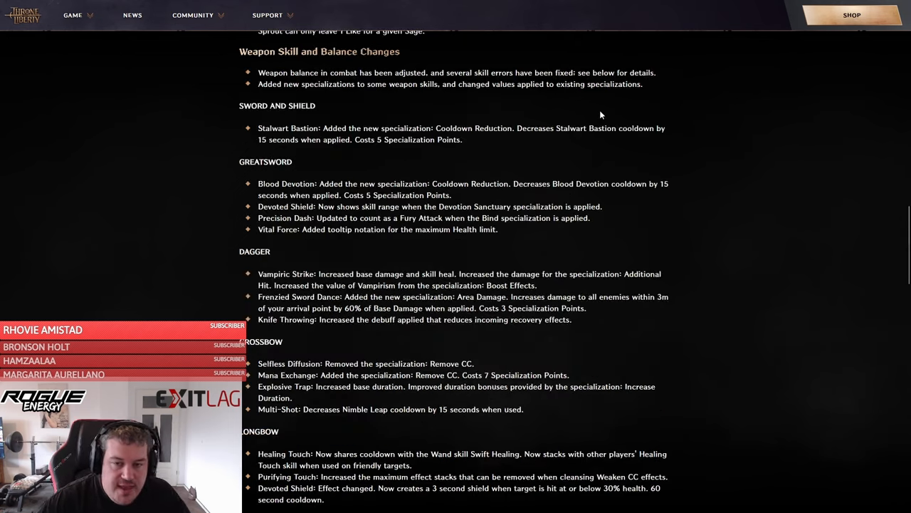
mouse_move(608, 105)
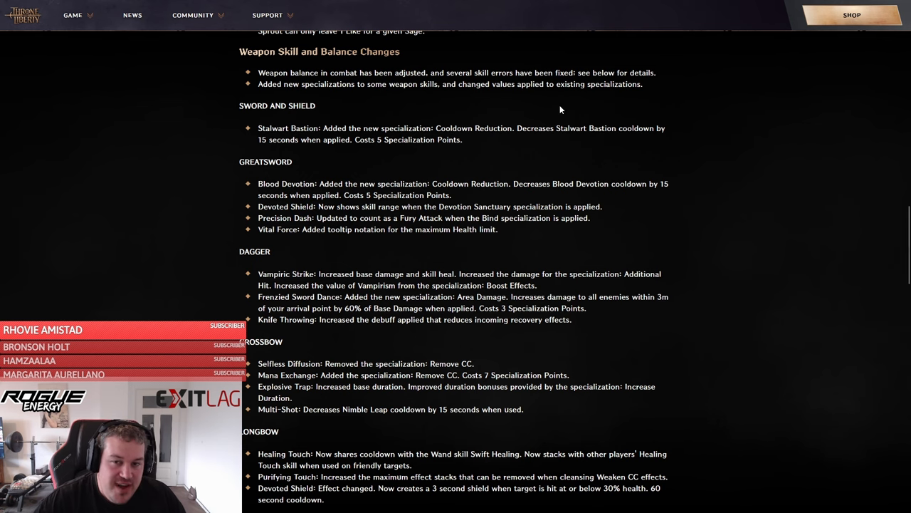
mouse_move(498, 99)
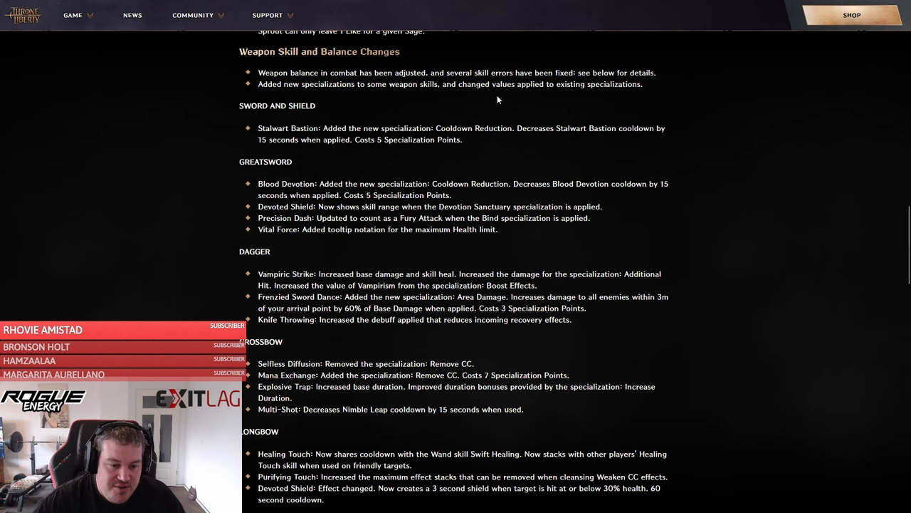
scroll("down", 3)
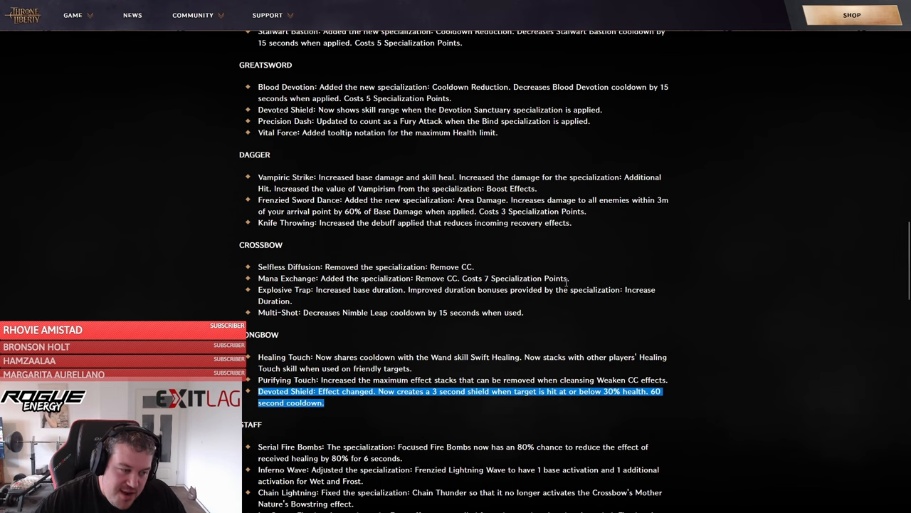
scroll("down", 3)
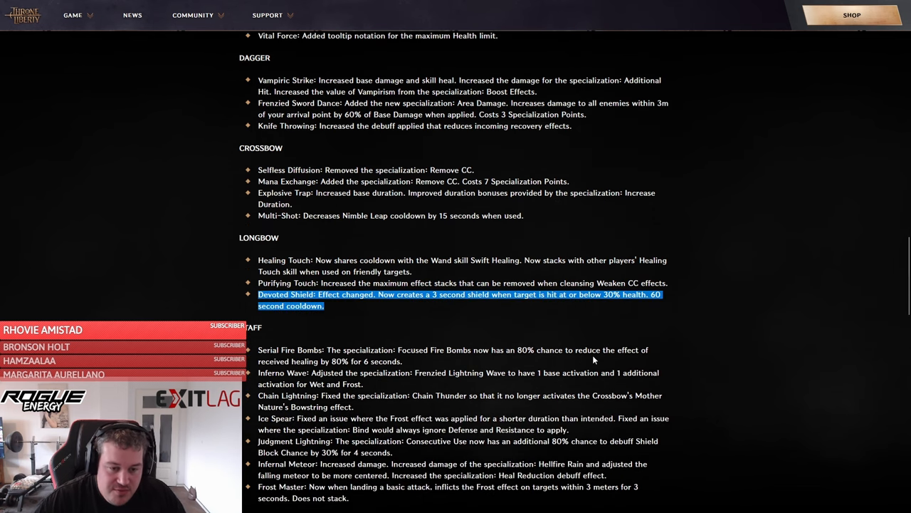
mouse_move(351, 310)
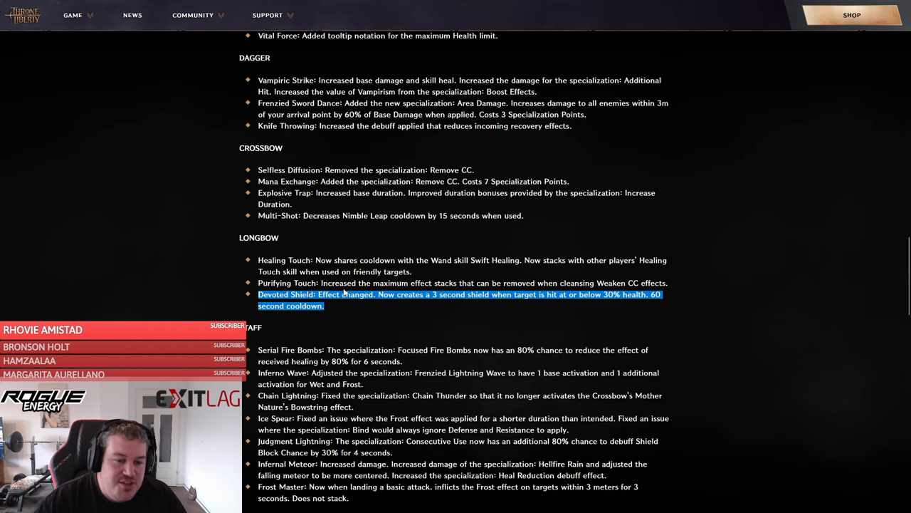
mouse_move(331, 311)
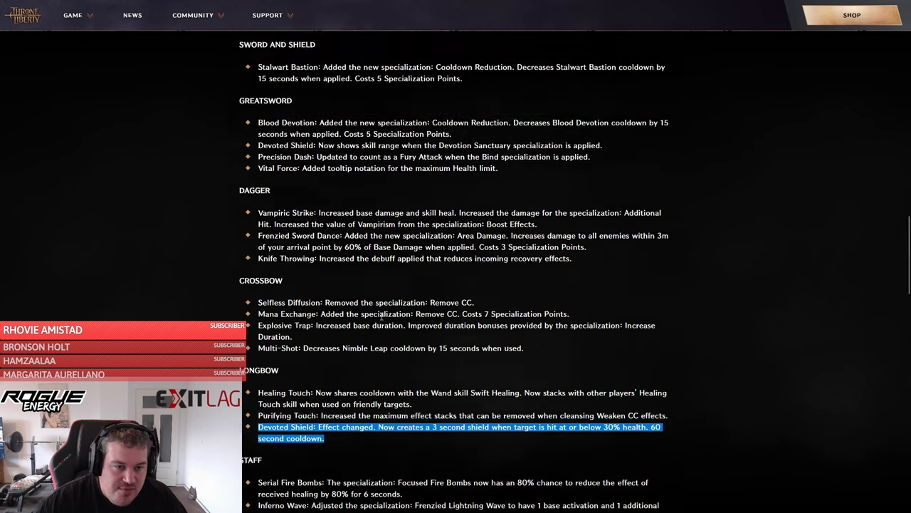
Step: Highlight the Greatsword Devoted Shield, Precision Dash and Vital Force tooltip lines in turn
scroll("up", 3)
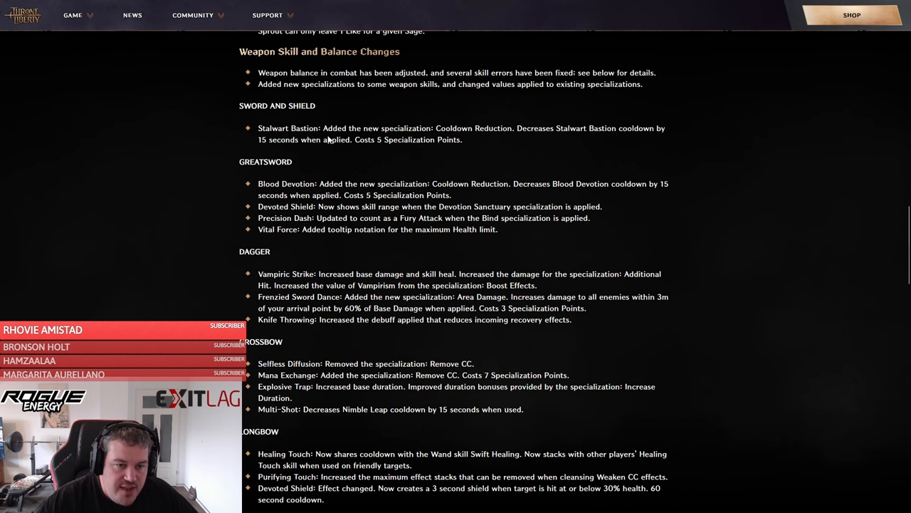
scroll("down", 3)
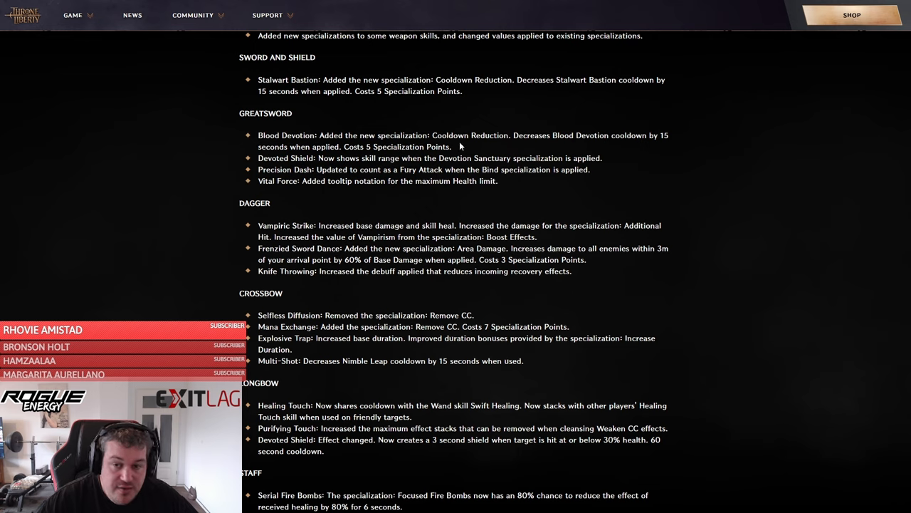
left_click_drag(258, 158, 552, 158)
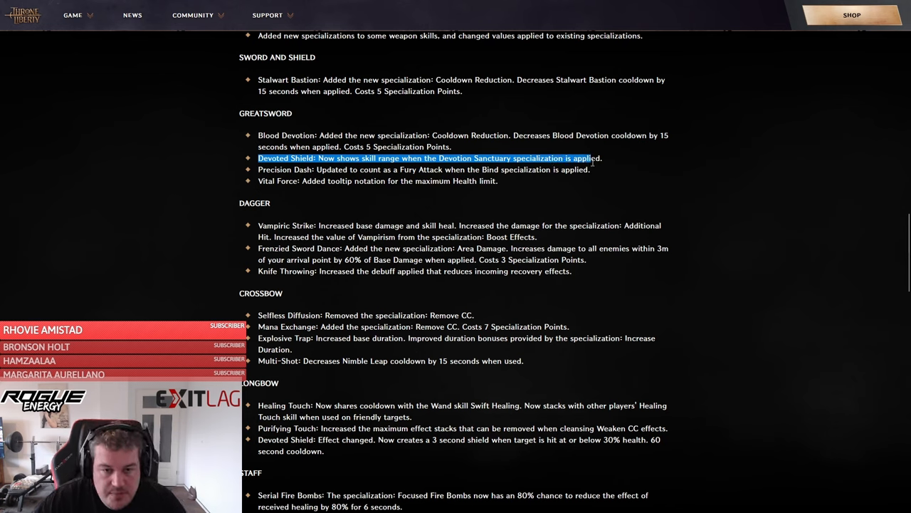
mouse_move(562, 153)
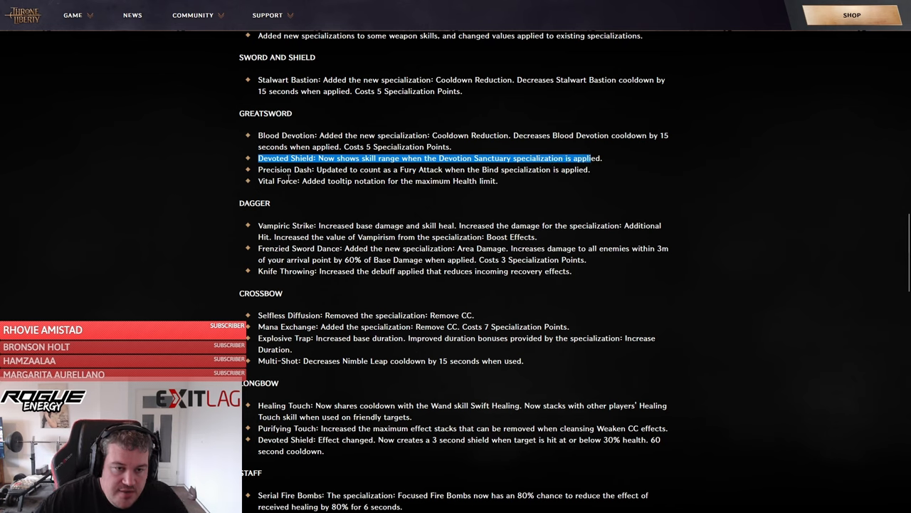
left_click_drag(258, 157, 309, 169)
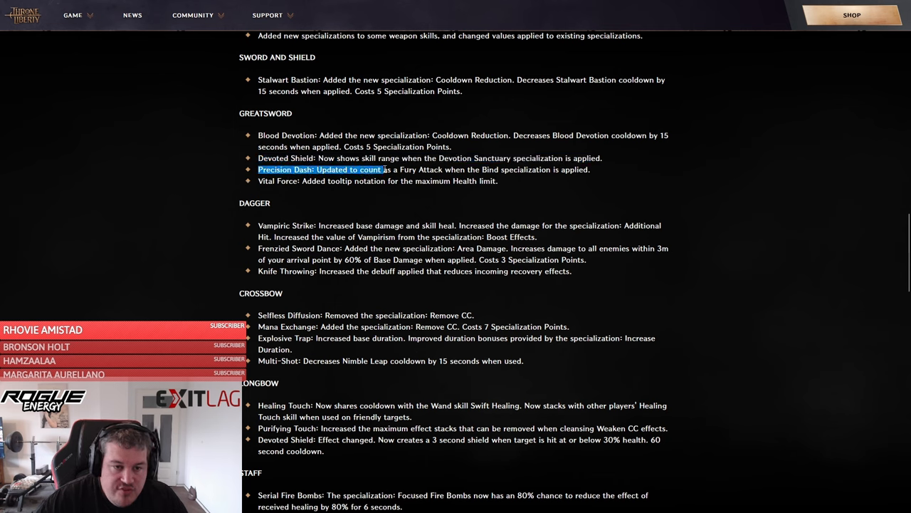
left_click_drag(382, 169, 591, 170)
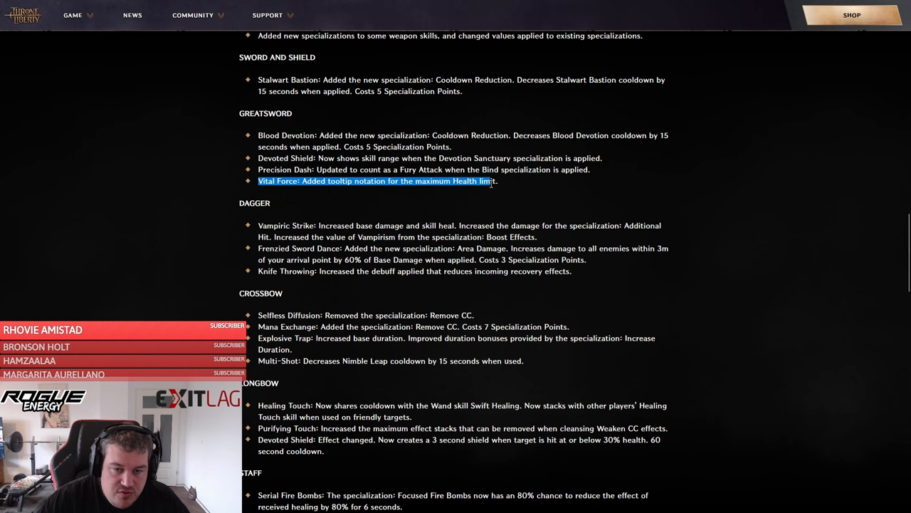
Step: Highlight the Dagger Vampiric Strike line, then select the following Dagger bullet
scroll("down", 3)
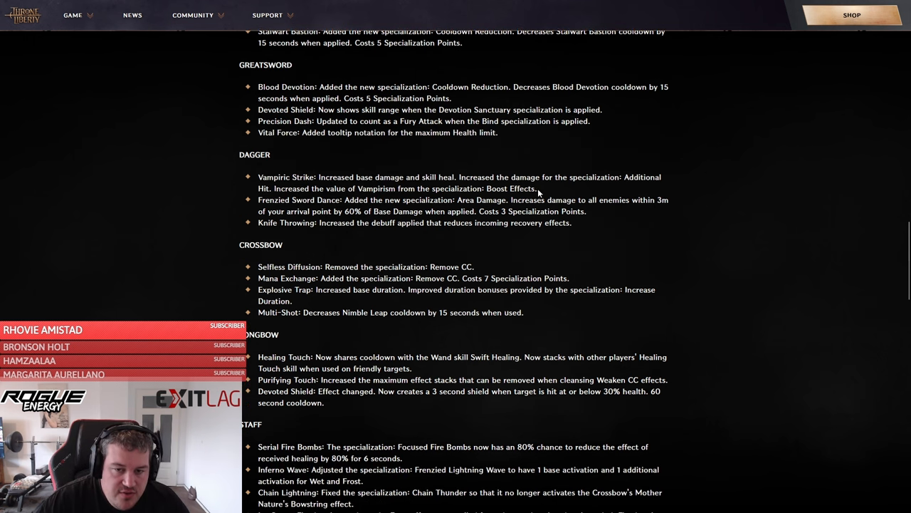
left_click_drag(258, 176, 538, 188)
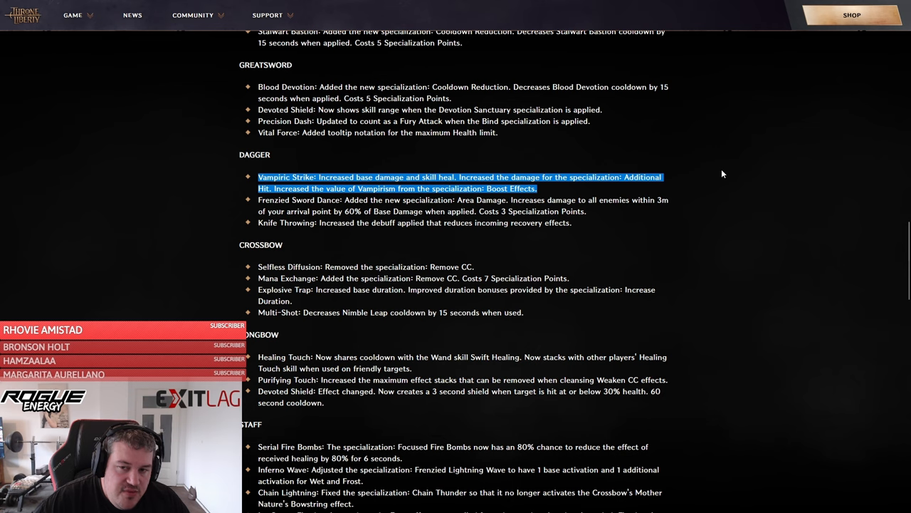
mouse_move(685, 182)
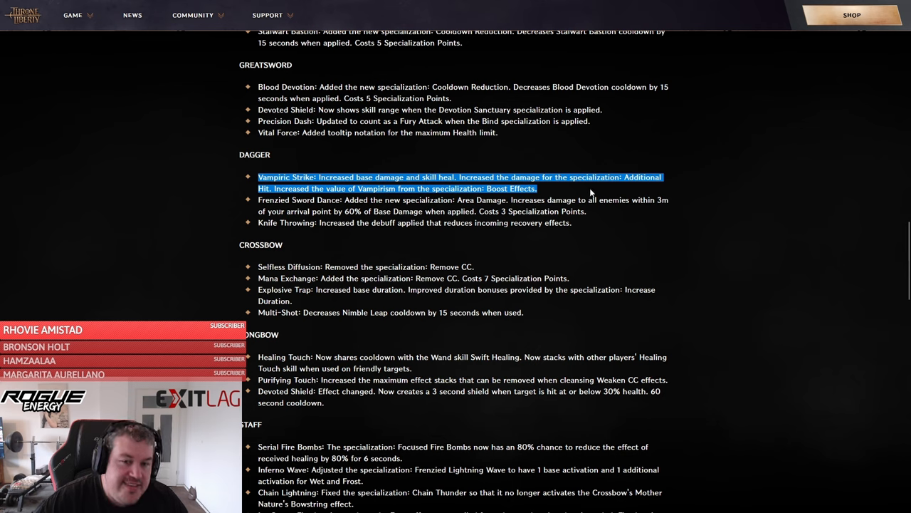
mouse_move(691, 190)
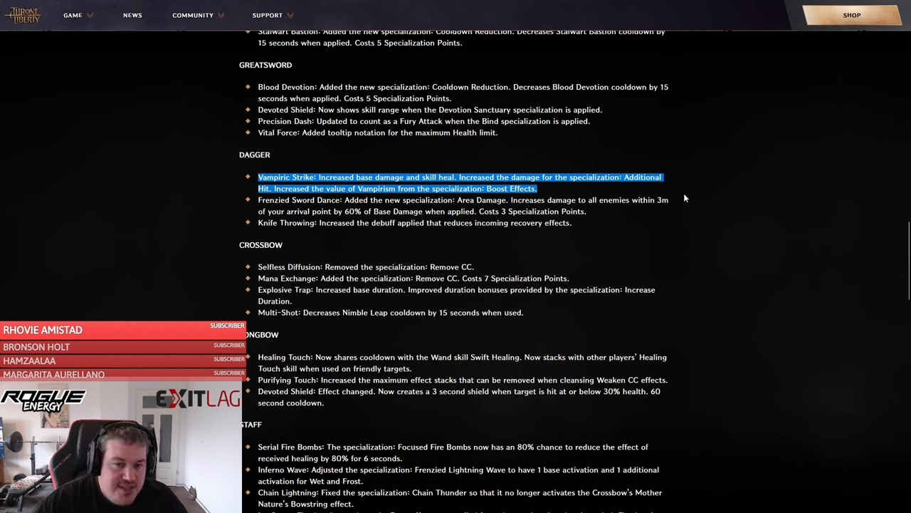
mouse_move(676, 187)
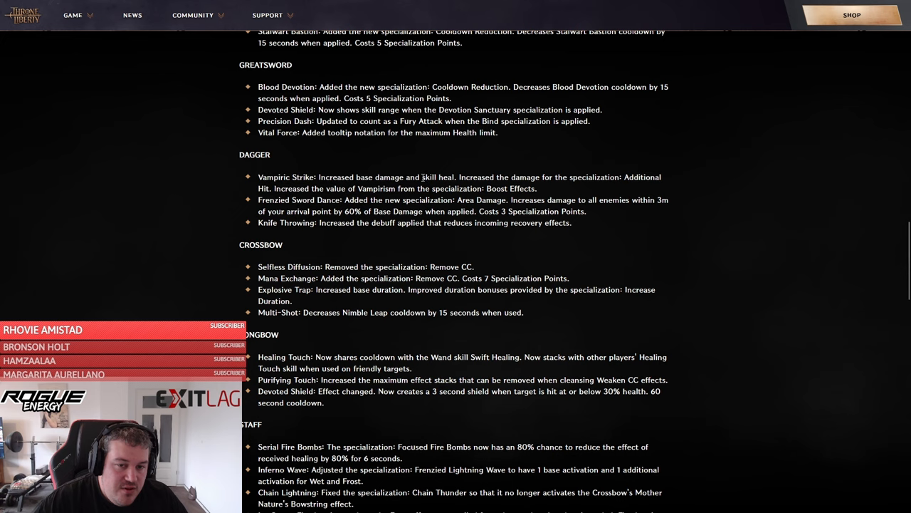
double_click(438, 176)
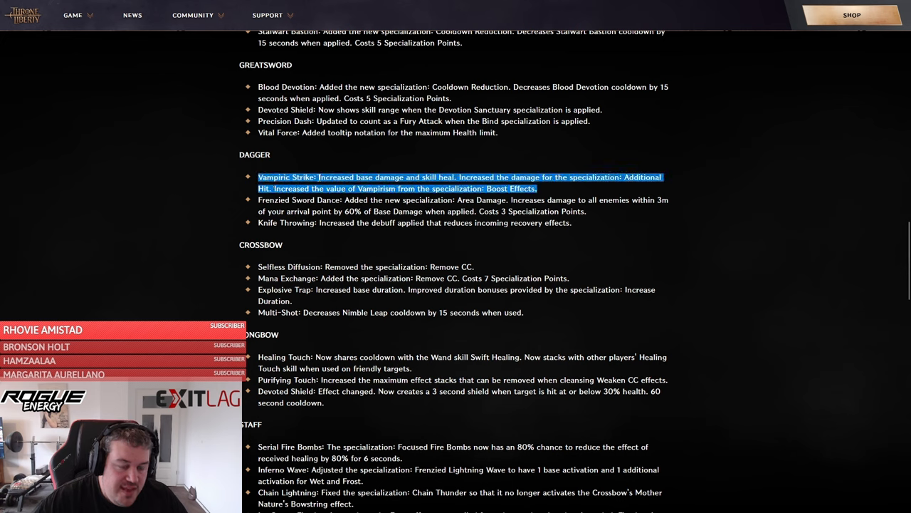
mouse_move(674, 183)
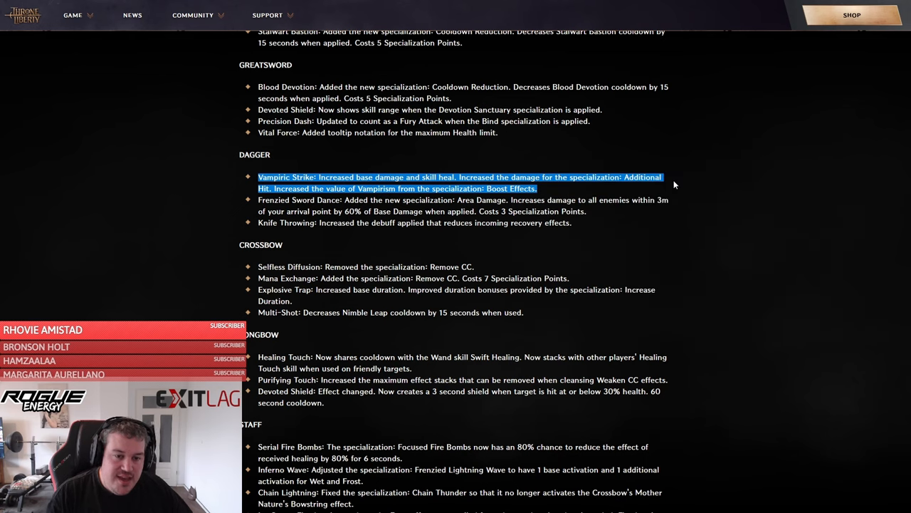
mouse_move(697, 226)
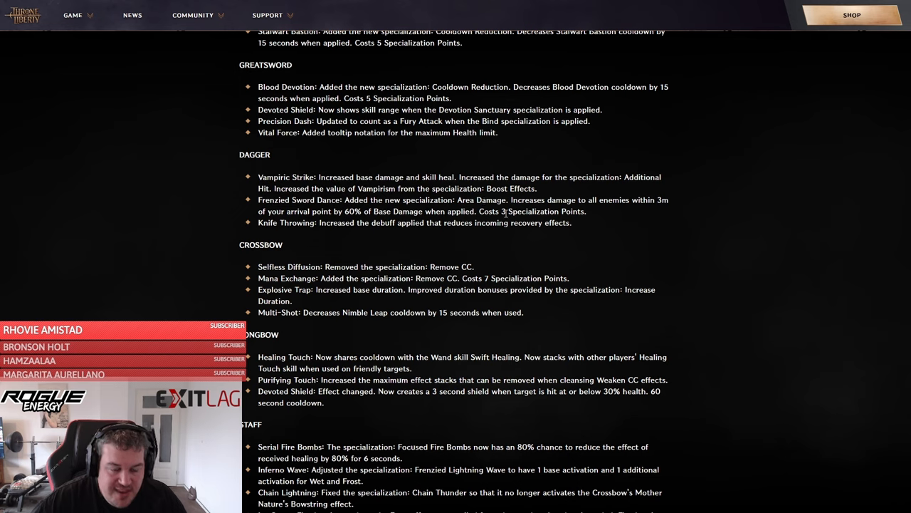
mouse_move(589, 217)
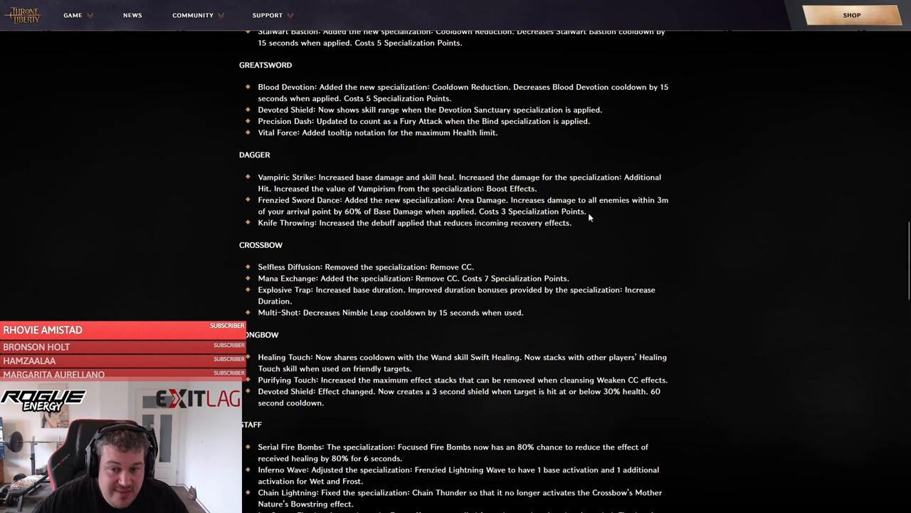
left_click_drag(258, 200, 586, 211)
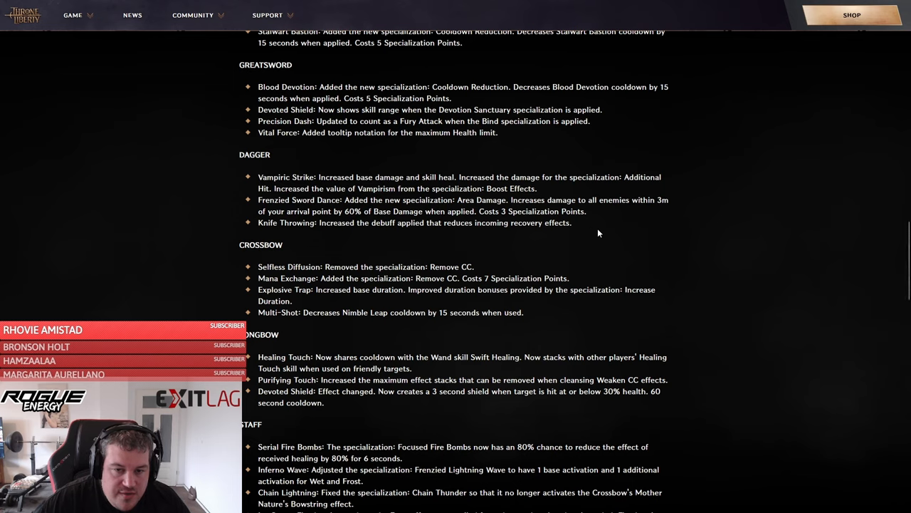
mouse_move(584, 230)
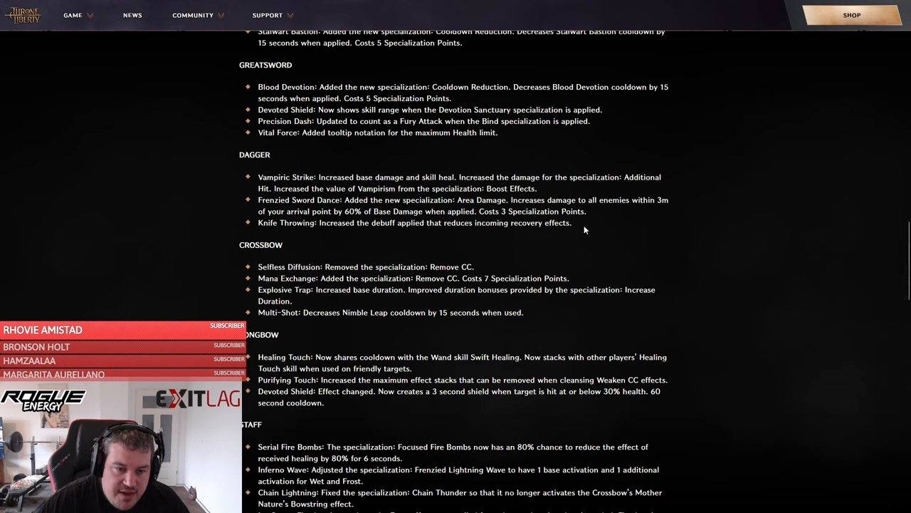
Step: Highlight the Crossbow Selfless Diffusion line, then the Multi-Shot Nimble Leap cooldown line
scroll("down", 3)
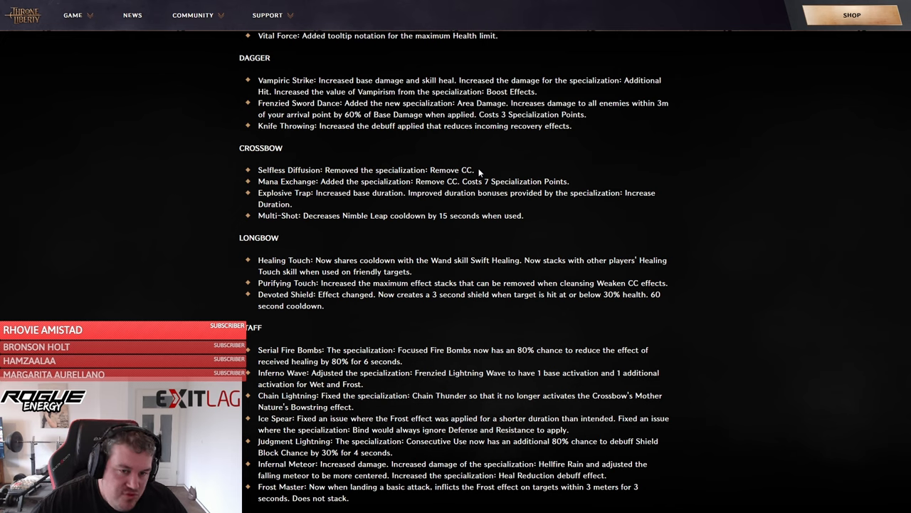
left_click_drag(257, 169, 474, 170)
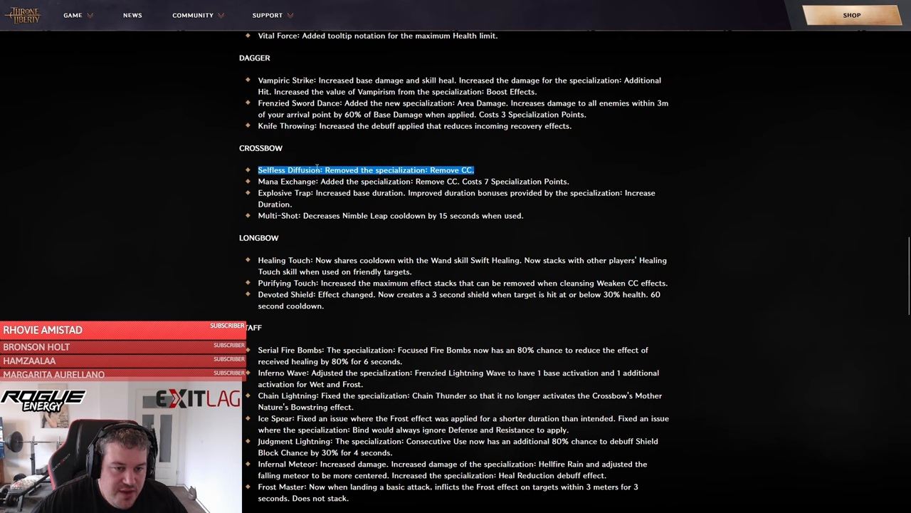
mouse_move(464, 171)
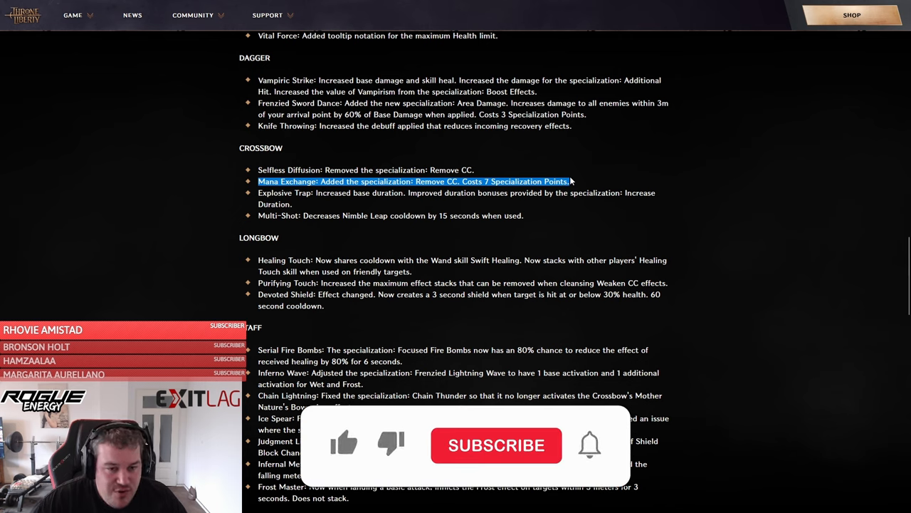
left_click(344, 444)
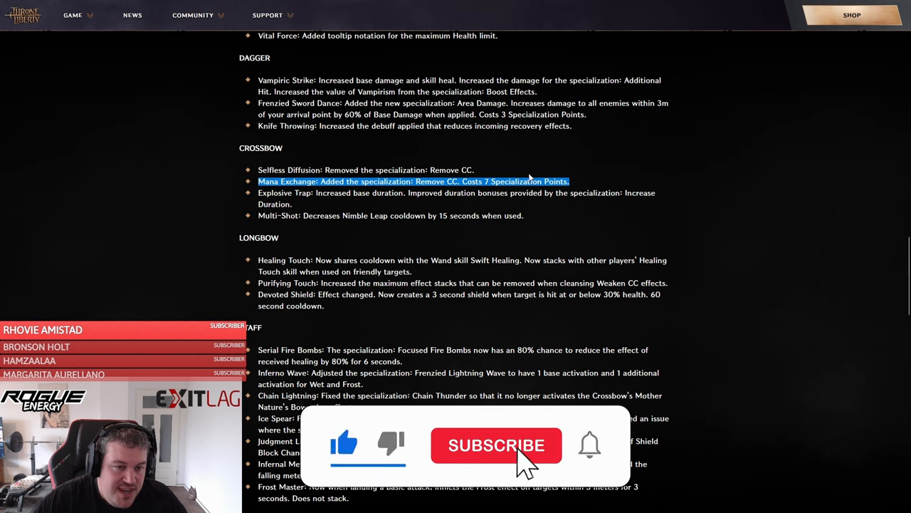
left_click(496, 445)
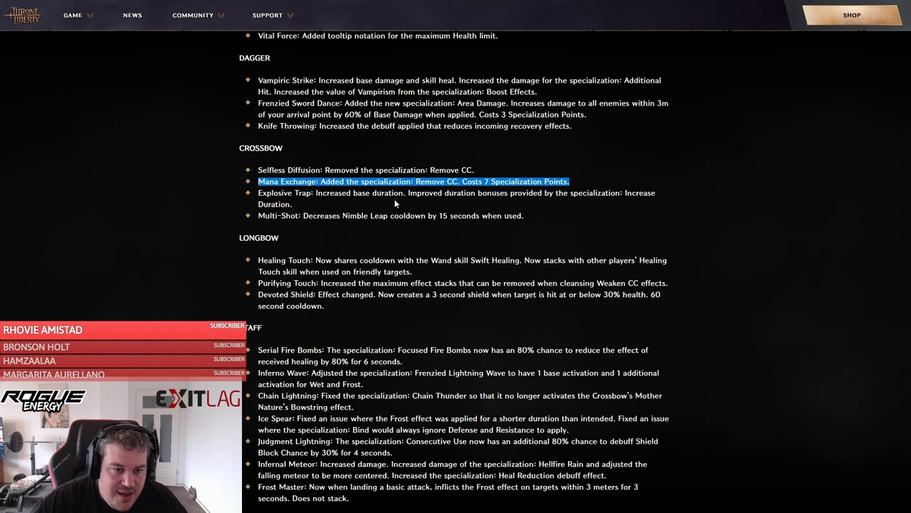
mouse_move(388, 203)
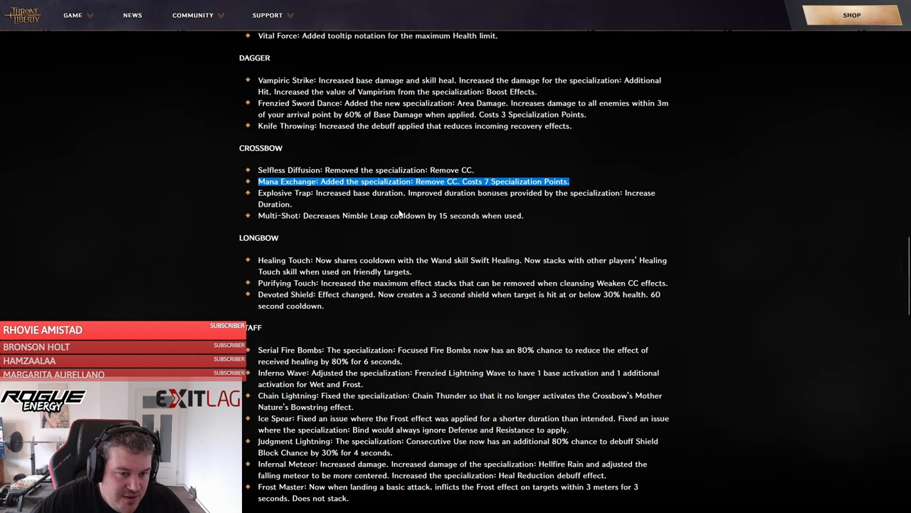
mouse_move(356, 229)
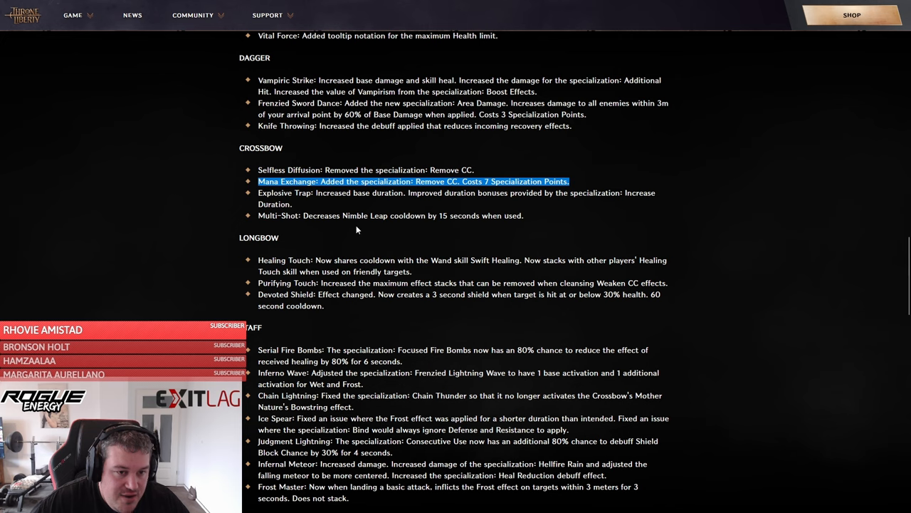
mouse_move(399, 227)
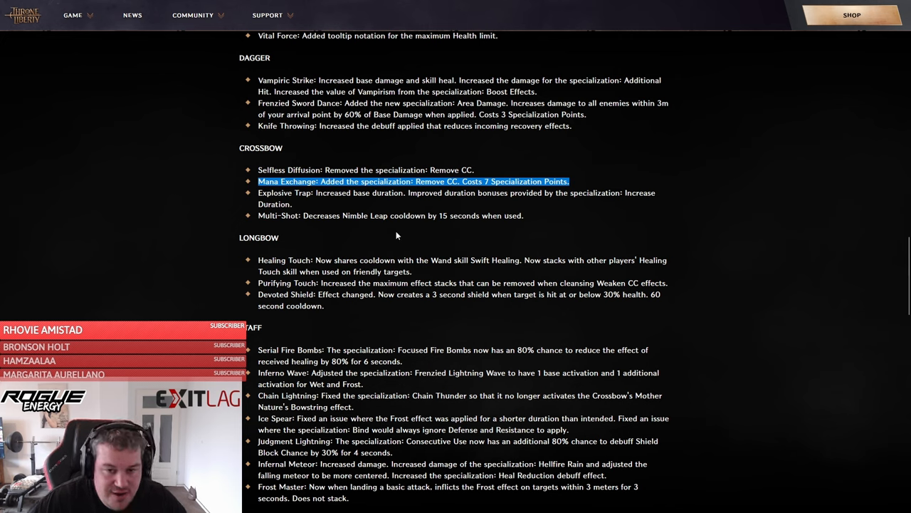
mouse_move(419, 229)
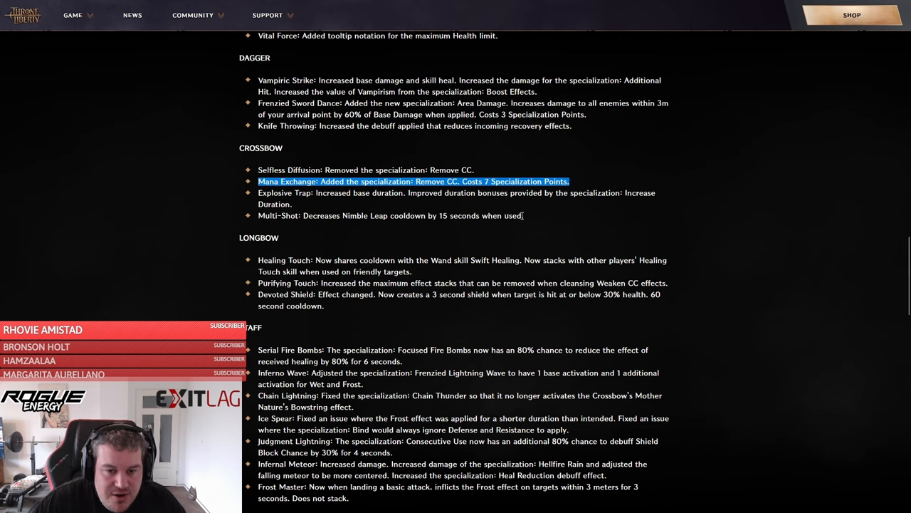
mouse_move(258, 220)
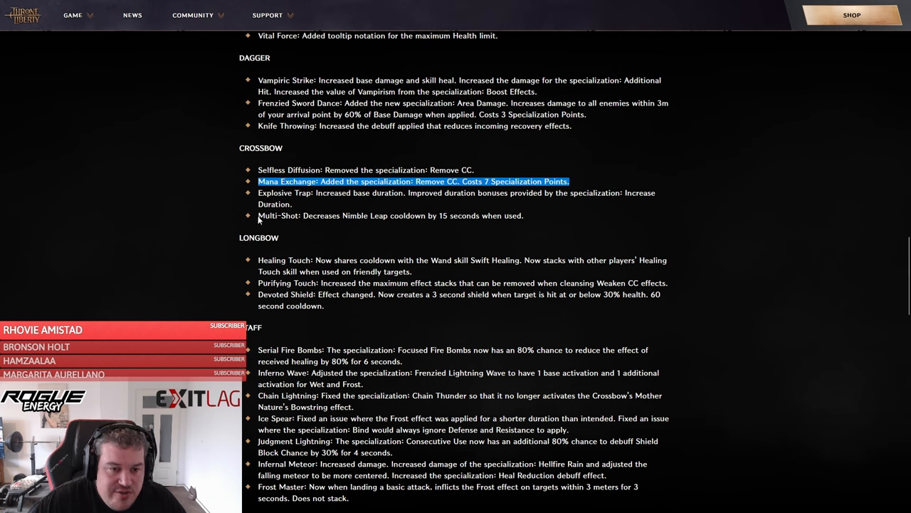
left_click_drag(257, 181, 523, 215)
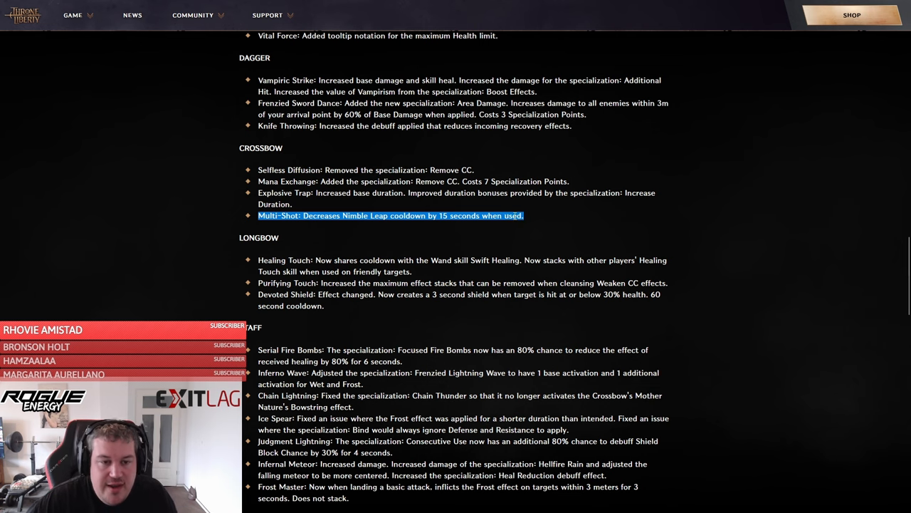
Step: Scroll to STAFF and highlight the received-healing part of Serial Fire Bombs
scroll("down", 3)
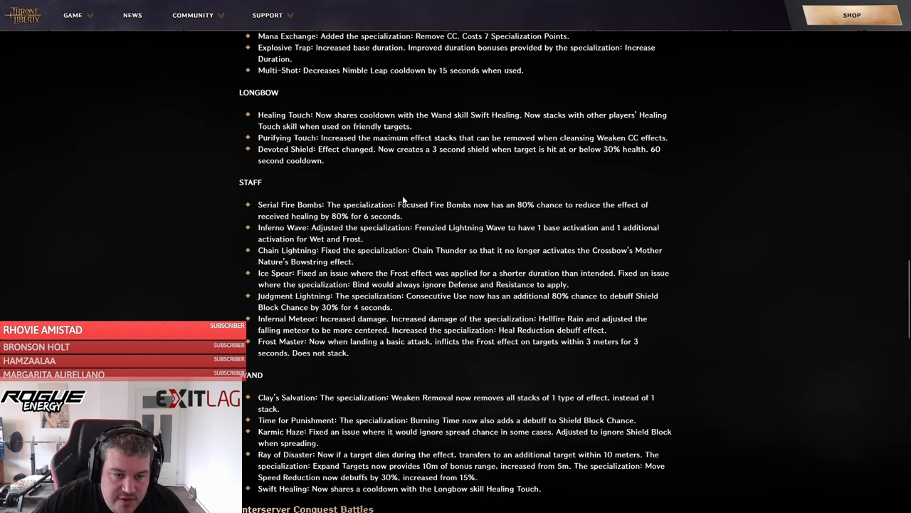
mouse_move(415, 225)
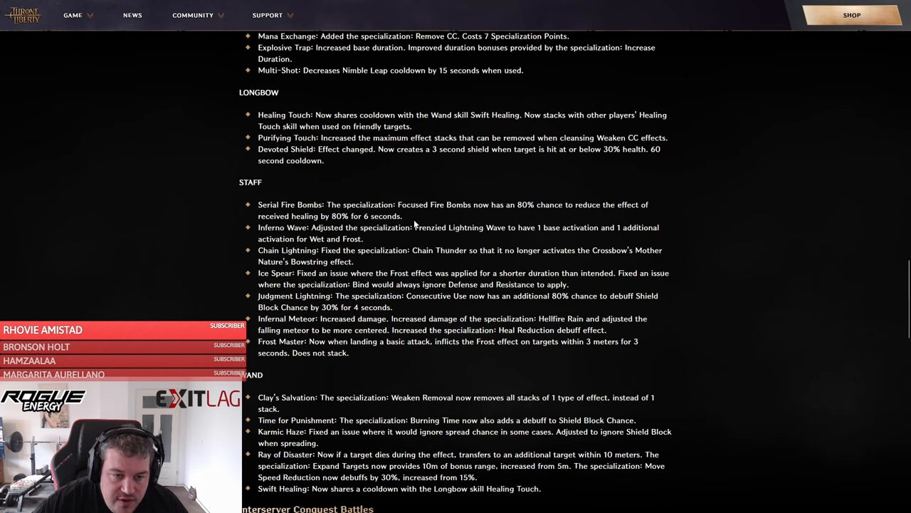
left_click_drag(258, 215, 403, 216)
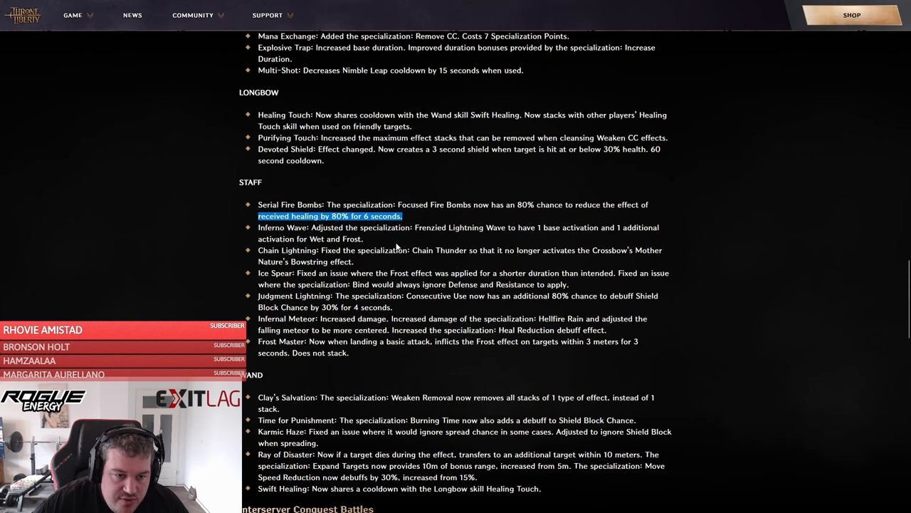
mouse_move(374, 233)
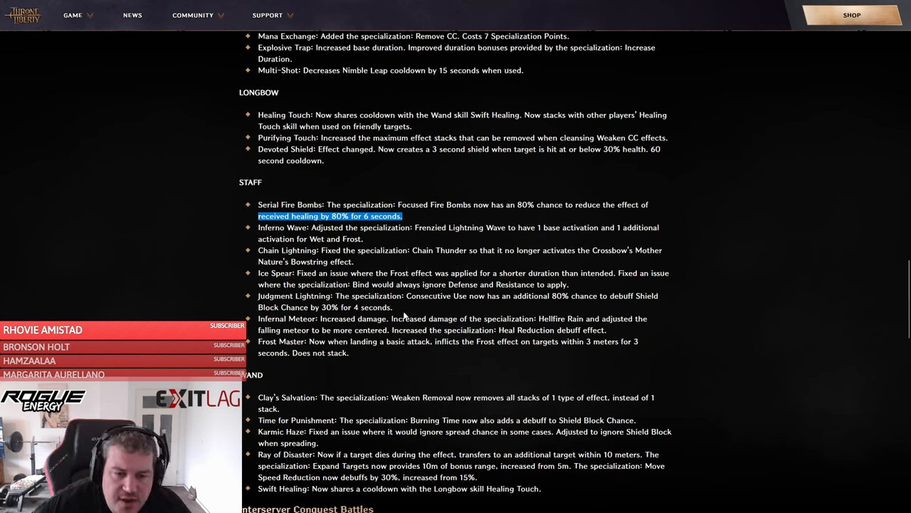
mouse_move(416, 316)
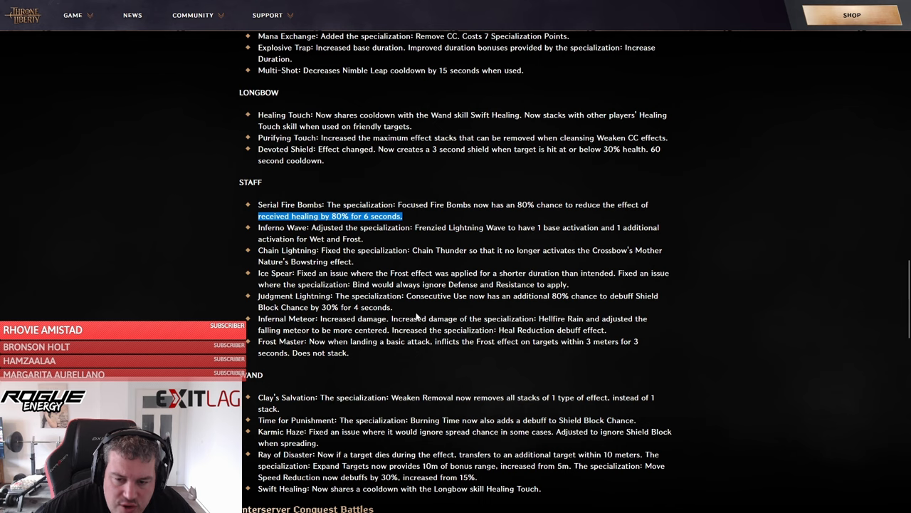
mouse_move(342, 307)
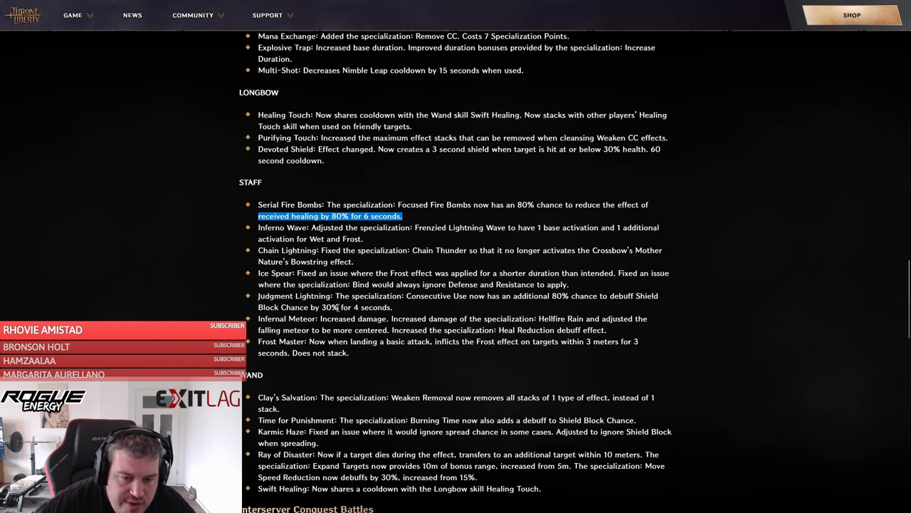
mouse_move(566, 317)
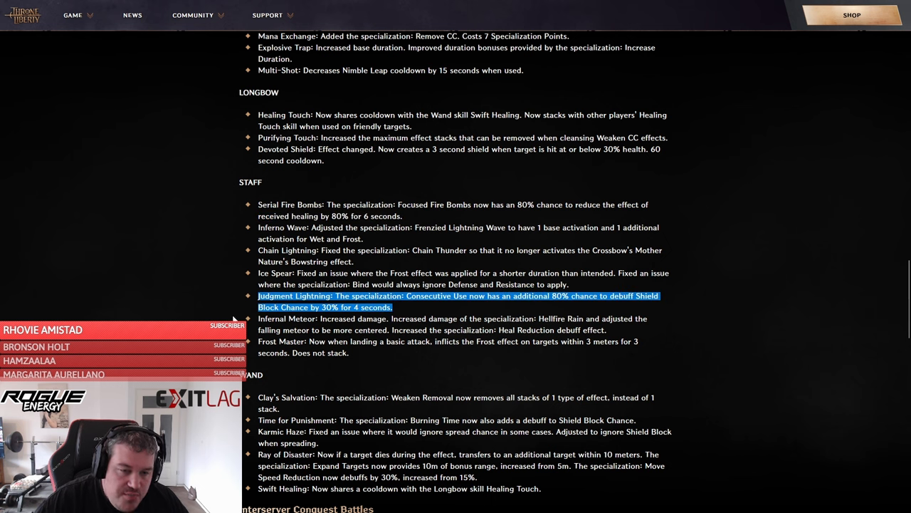
mouse_move(439, 306)
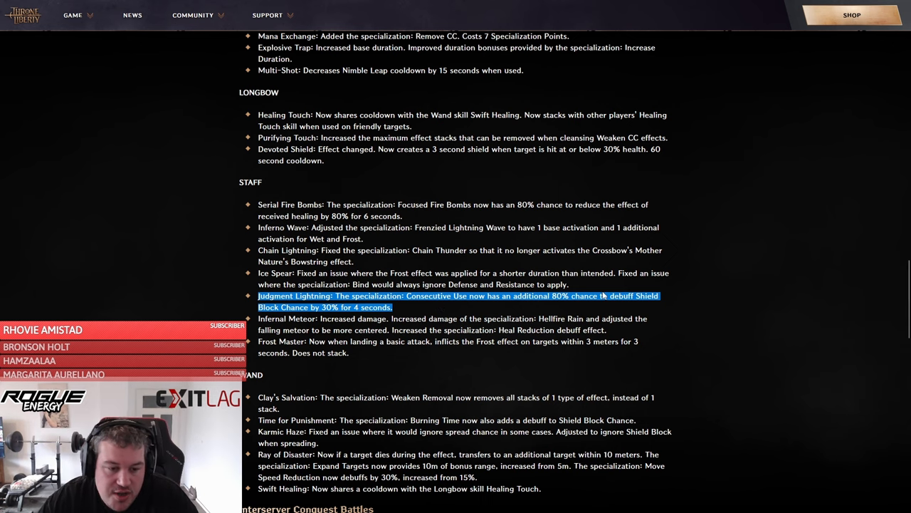
Step: Scroll past STAFF until the WAND bullets and Interserver Conquest Battles heading show
scroll("down", 3)
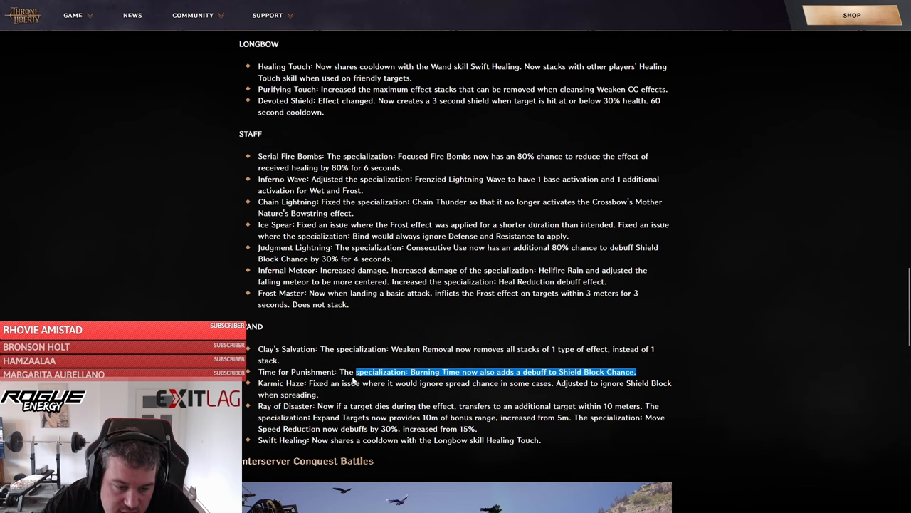
scroll("down", 3)
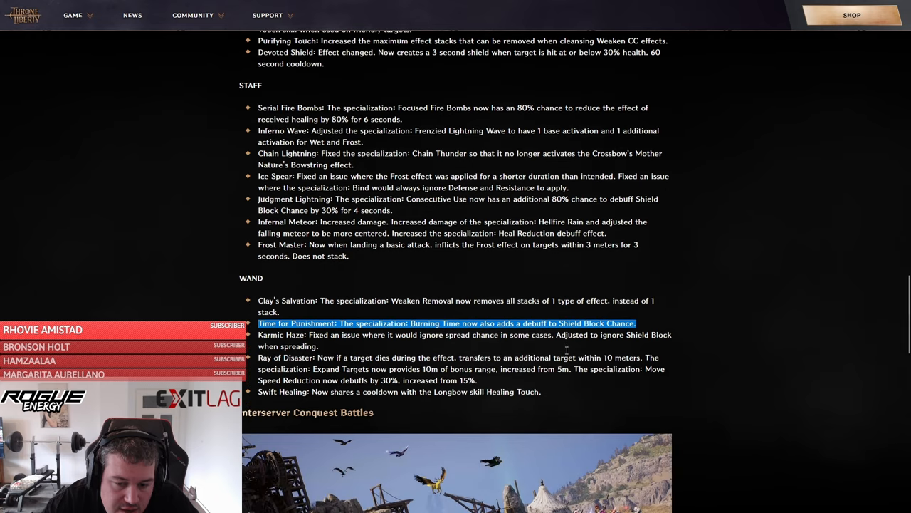
mouse_move(597, 385)
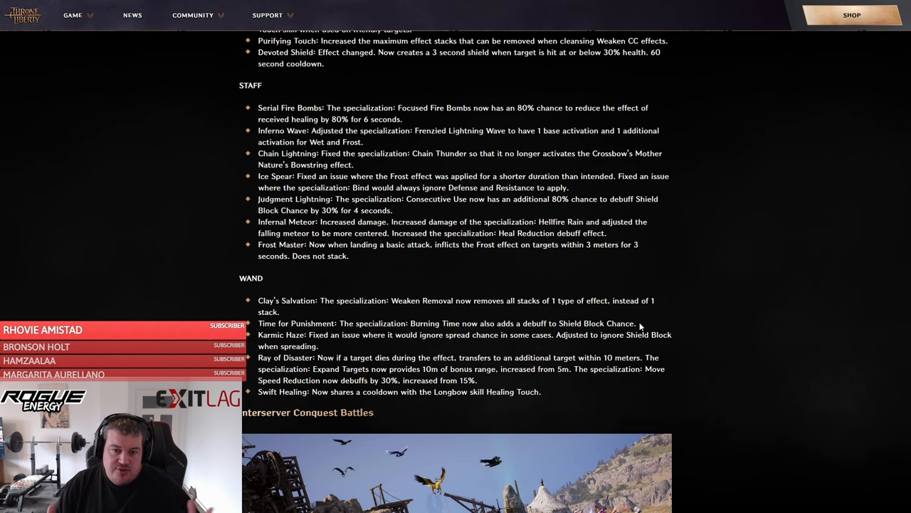
Step: Scroll to the General section and highlight the Random Matchmaking entry name
scroll("down", 3)
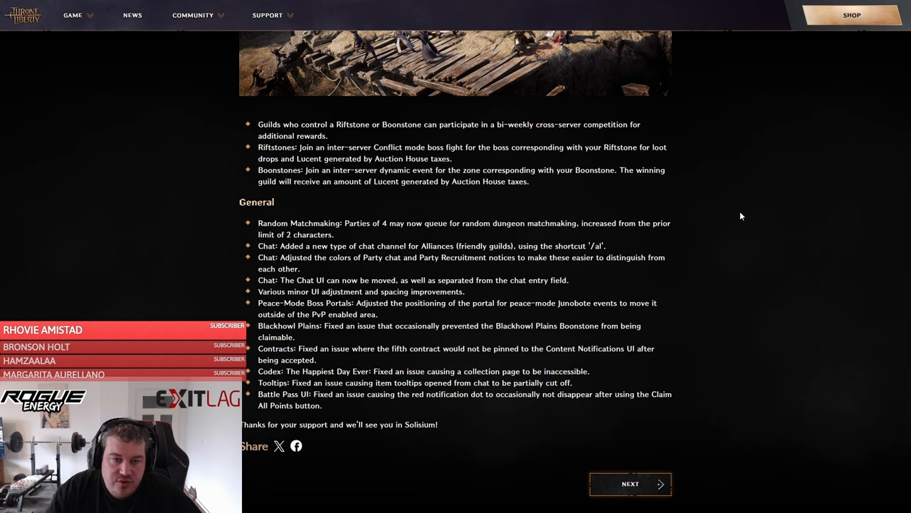
mouse_move(702, 173)
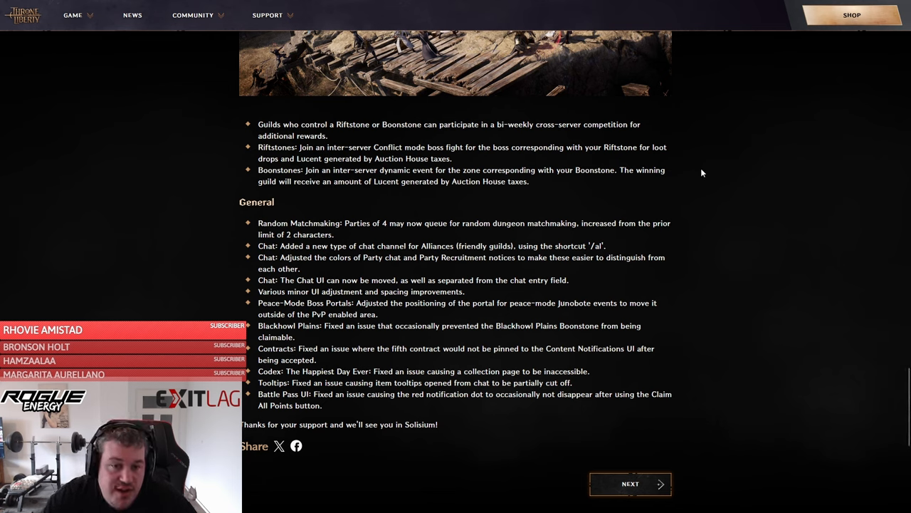
mouse_move(706, 185)
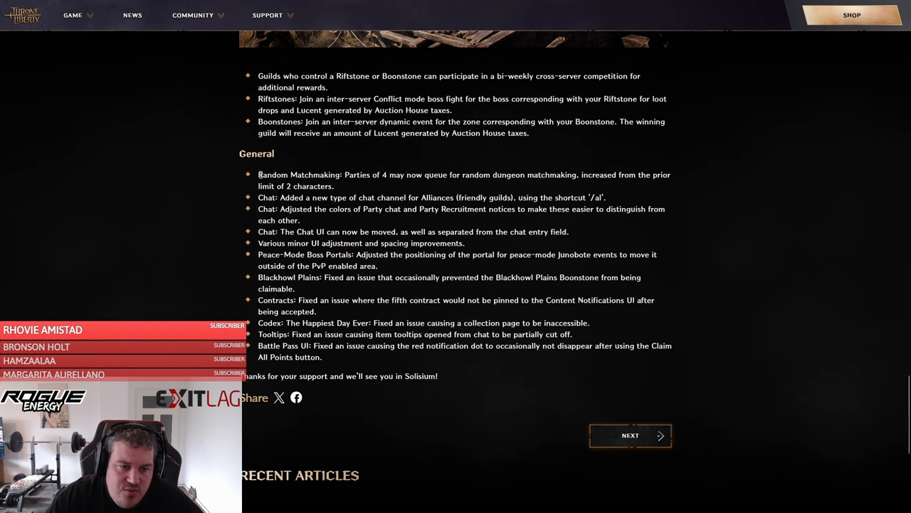
double_click(299, 175)
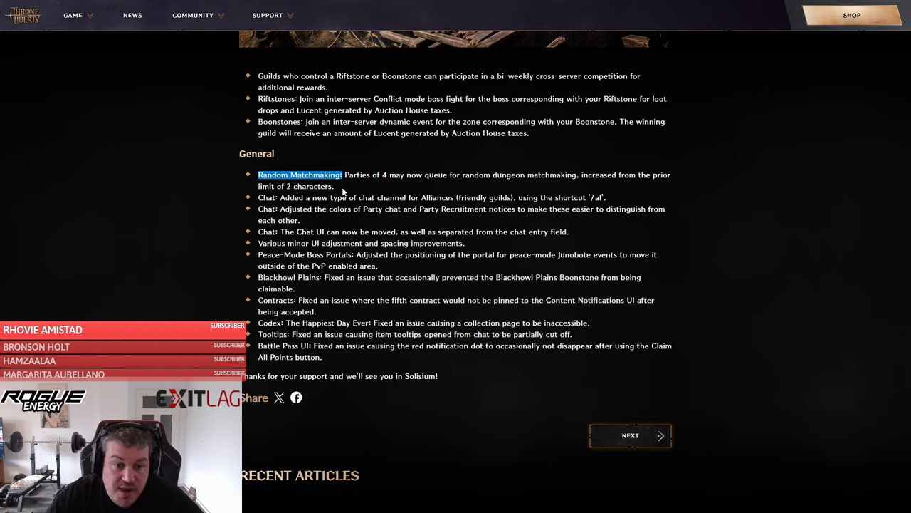
mouse_move(299, 171)
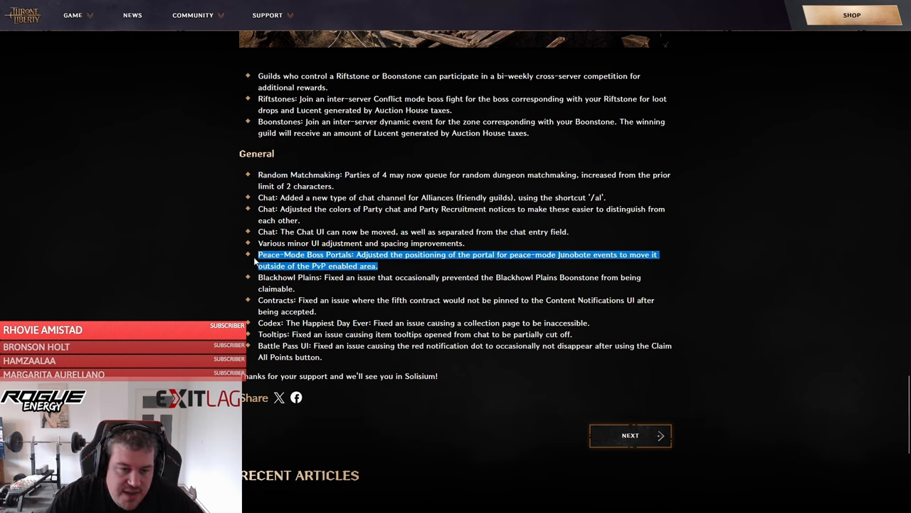
mouse_move(407, 266)
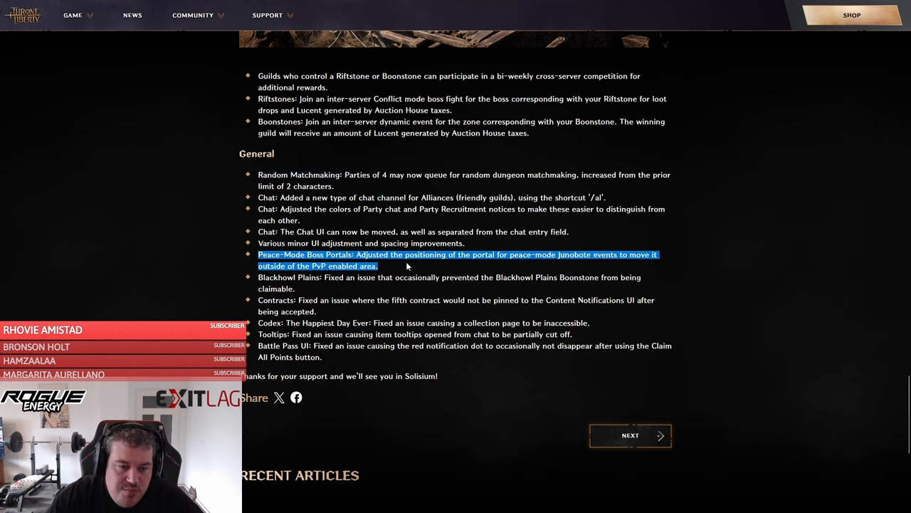